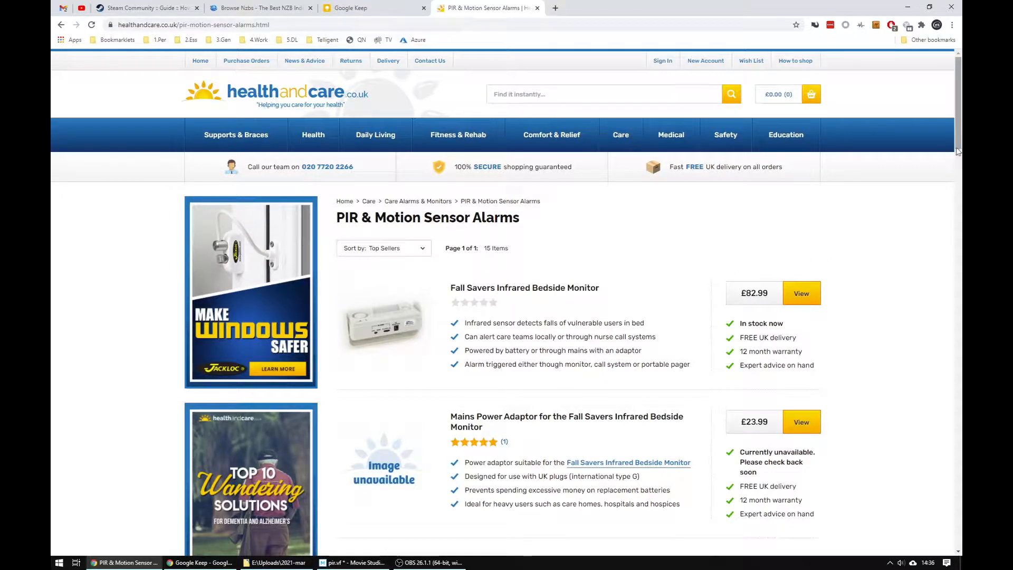
# Browse the AliExpress results and open the first ESP8266 0.91-inch OLED board listing.
pyautogui.scroll(-3)
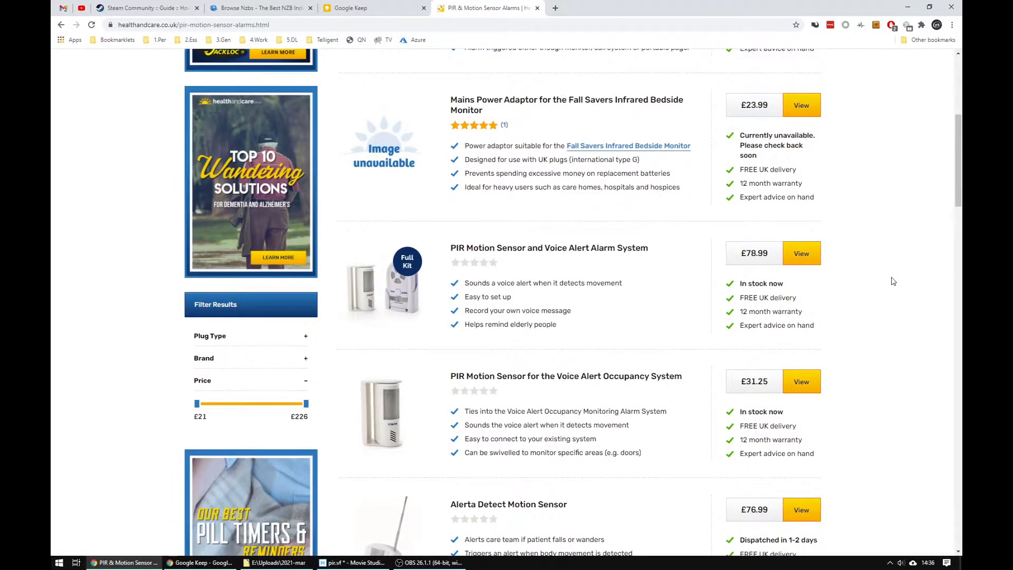
pyautogui.scroll(-3)
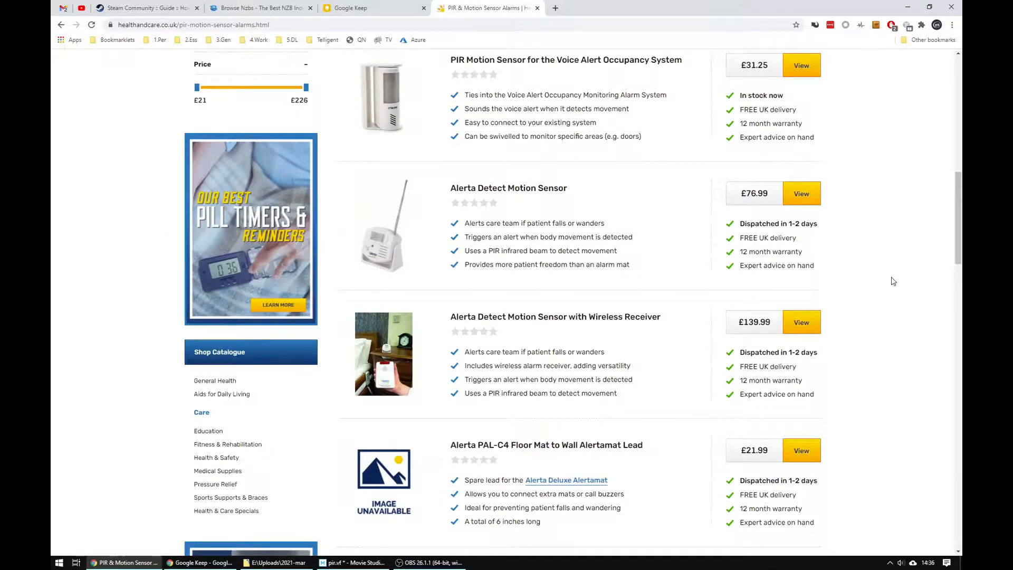
pyautogui.scroll(-3)
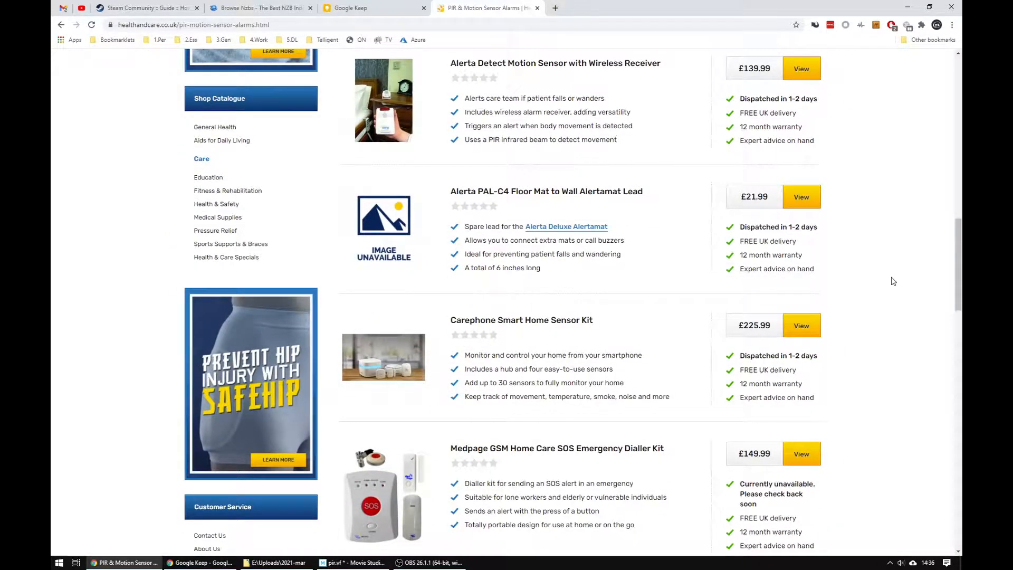
pyautogui.scroll(-3)
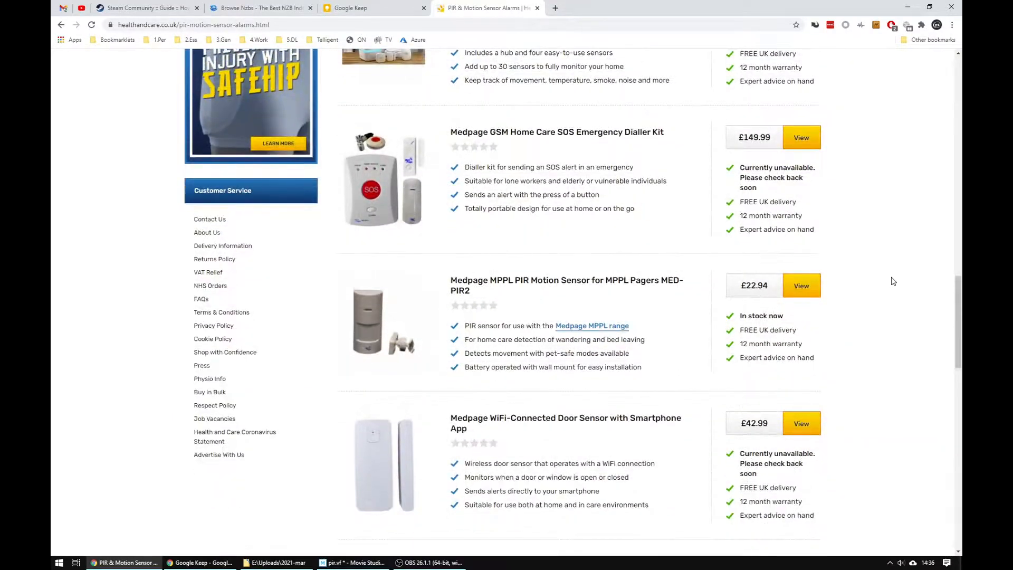
pyautogui.scroll(-3)
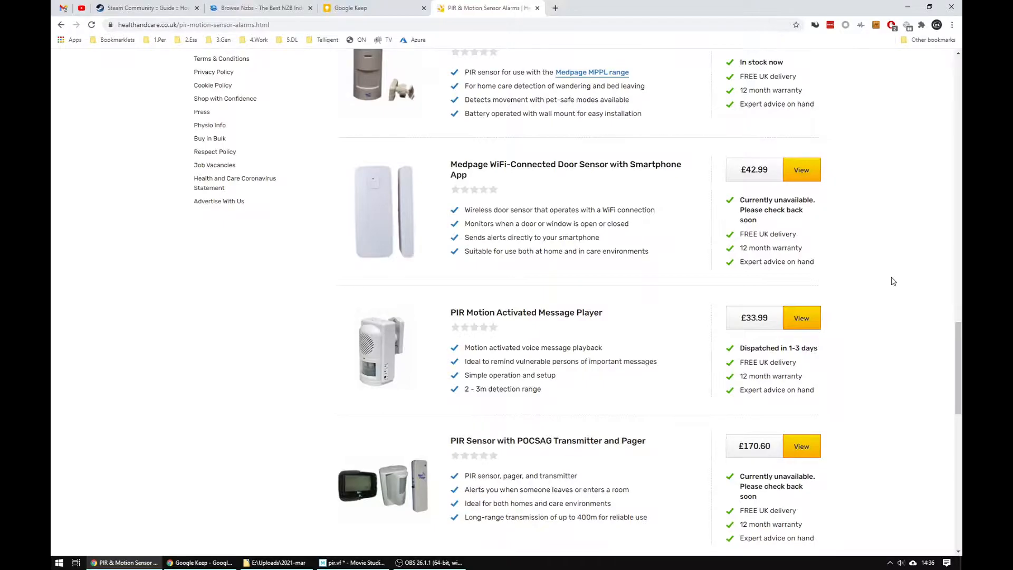
pyautogui.scroll(-3)
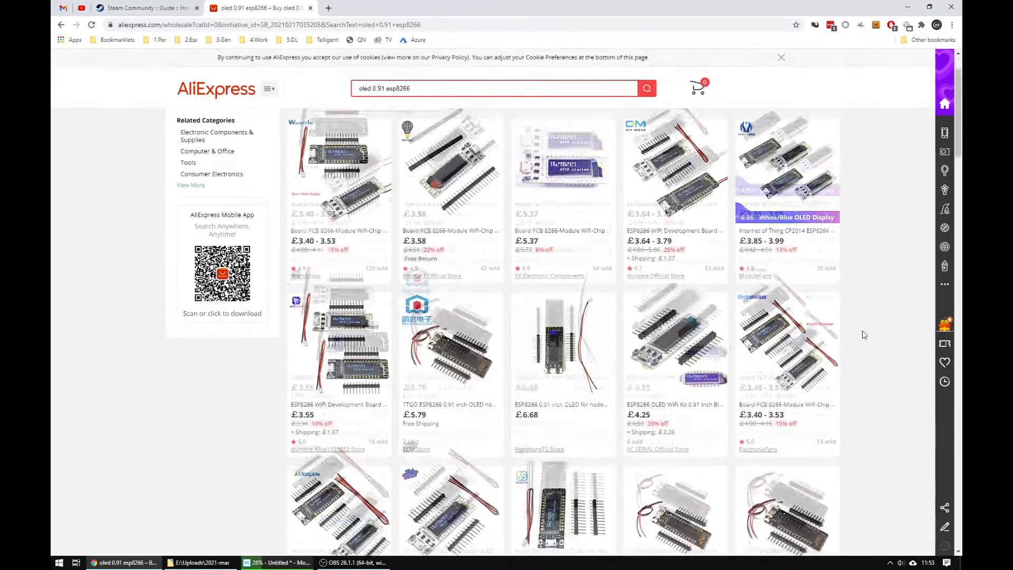
pyautogui.scroll(-3)
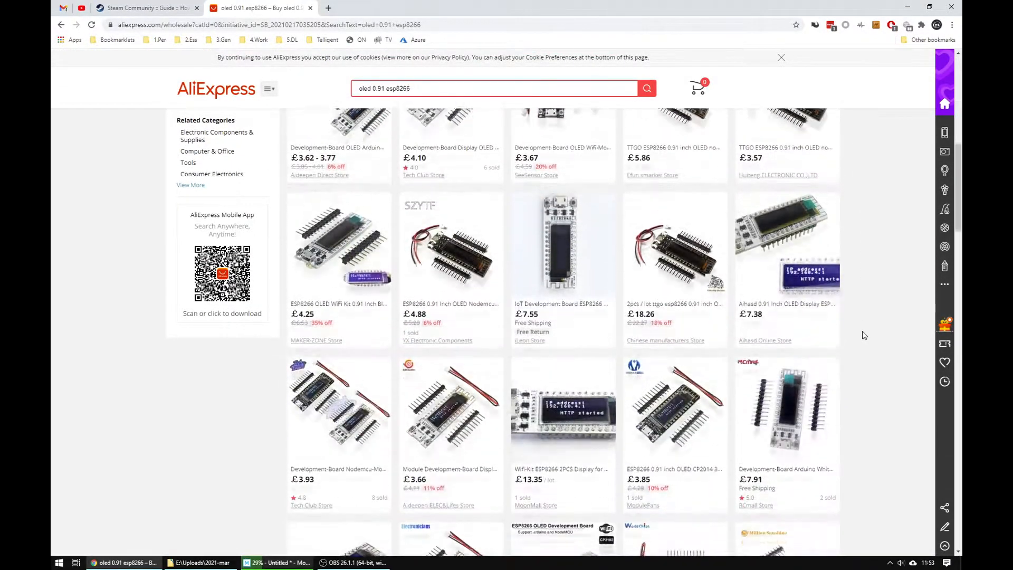
pyautogui.scroll(3)
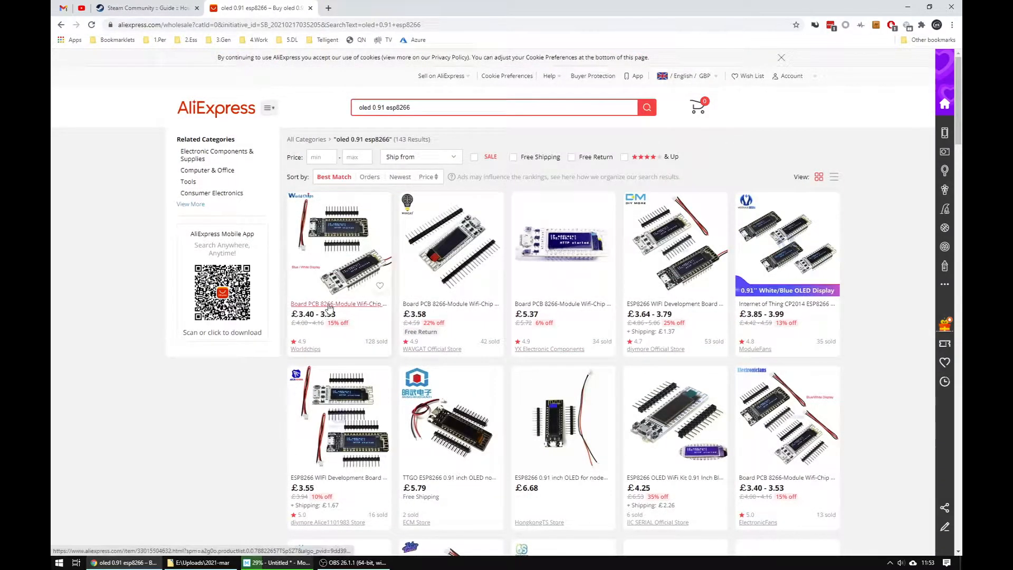
pyautogui.click(338, 304)
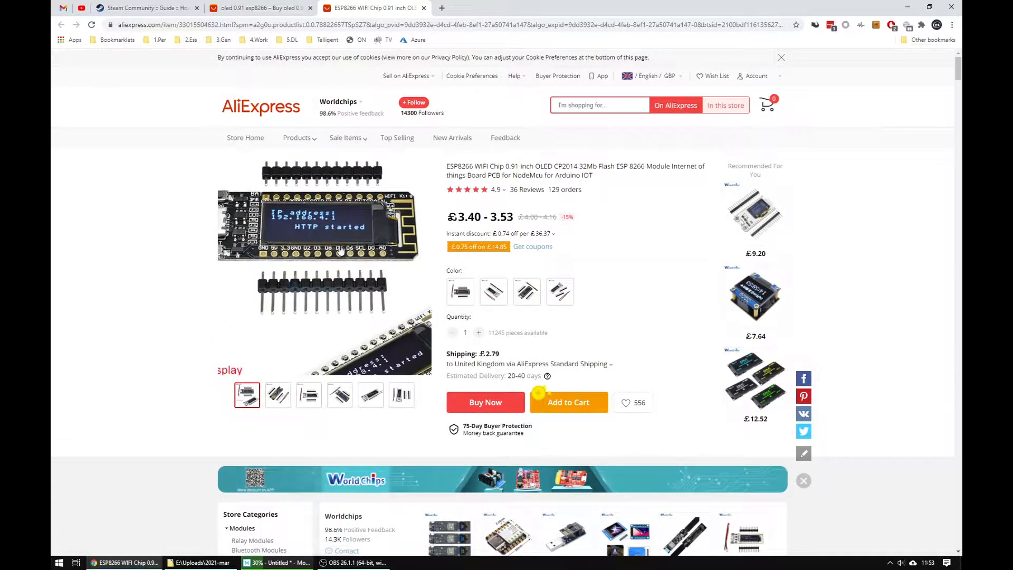
# Select the board's first colour variant on the product page.
pyautogui.click(460, 291)
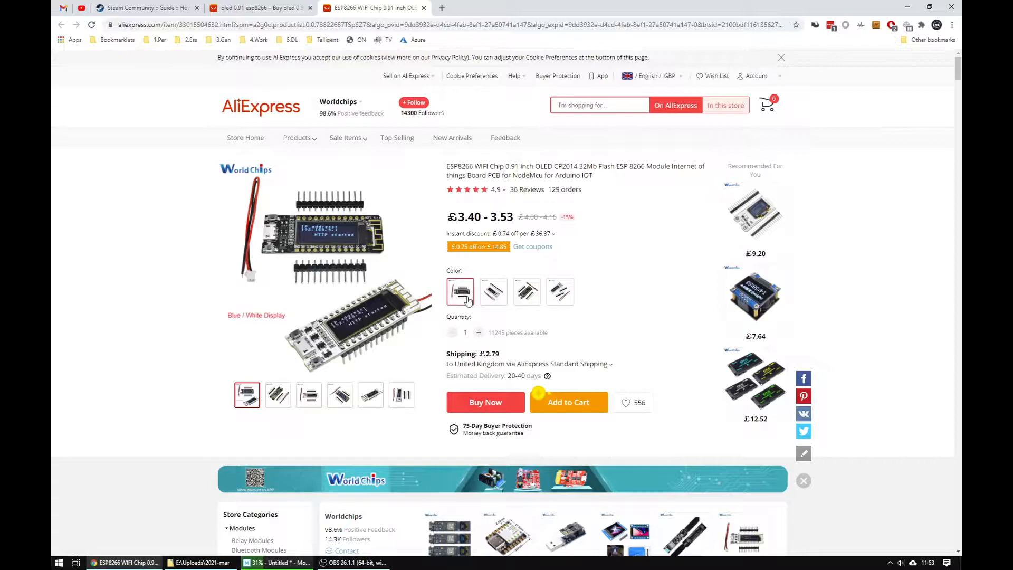
pyautogui.click(460, 292)
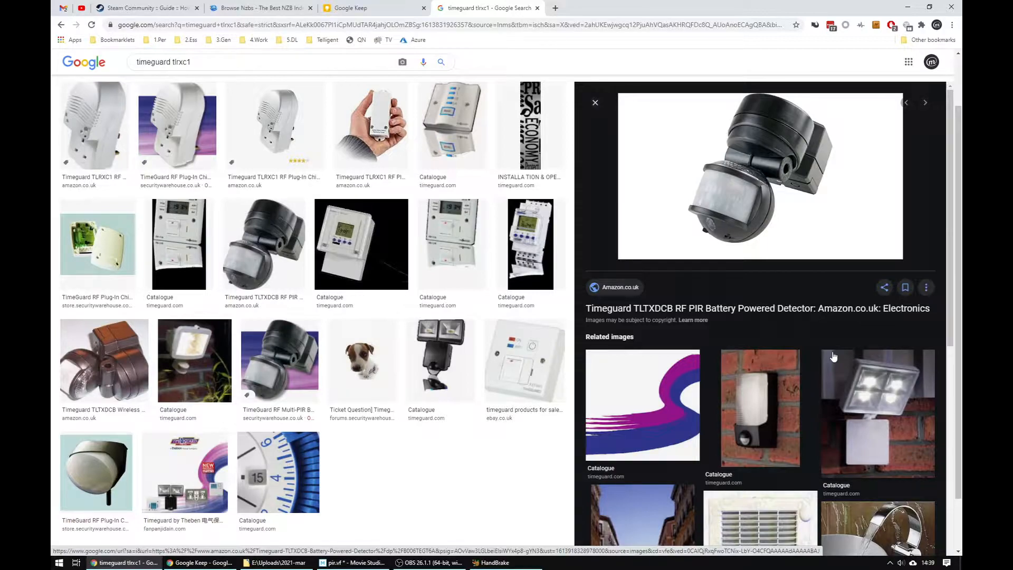
pyautogui.moveTo(830, 358)
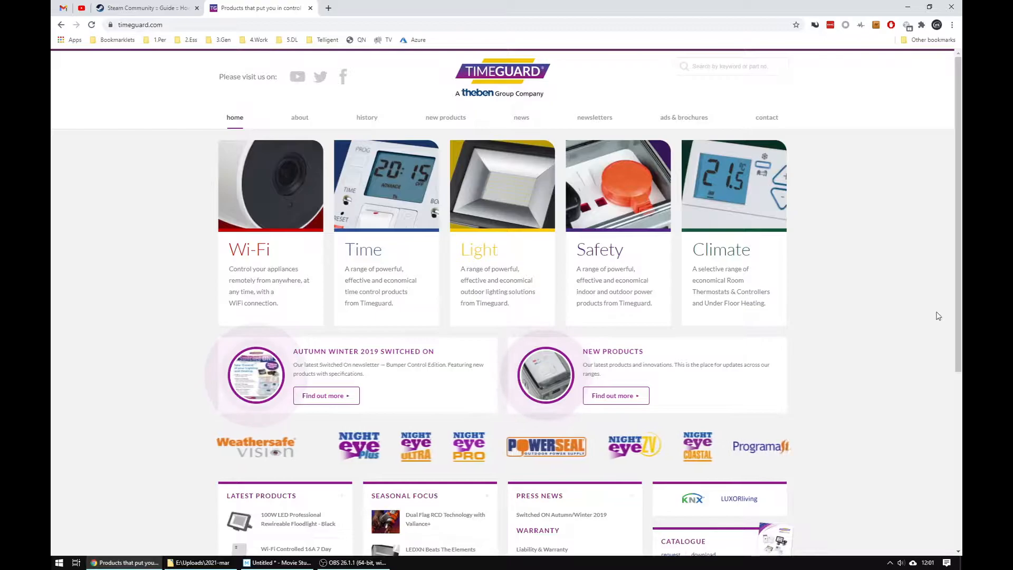
# Browse the Timeguard and Amazon TRSKIT16 pages, then follow the Byron Home Easy kit link.
pyautogui.scroll(-3)
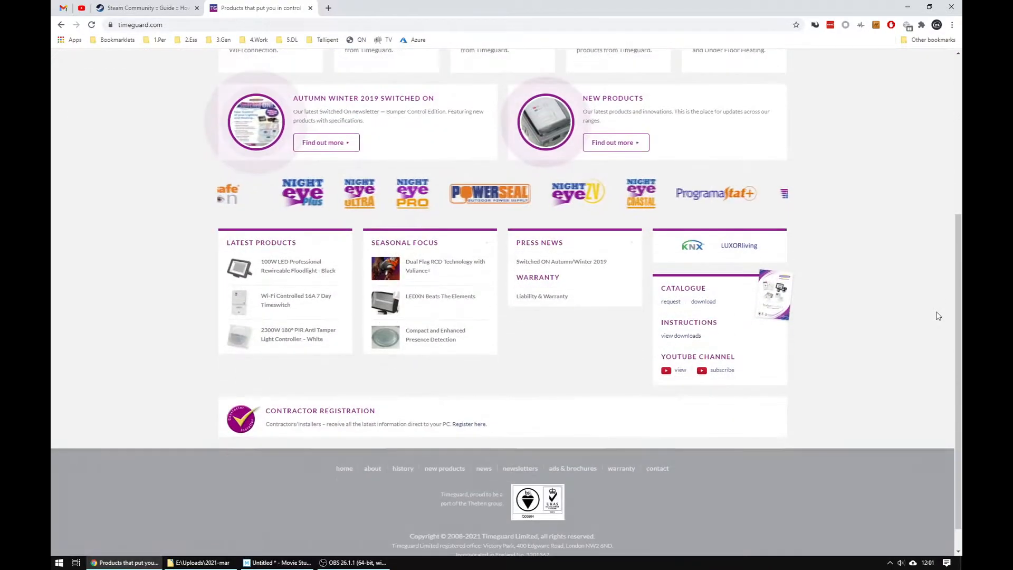
pyautogui.scroll(3)
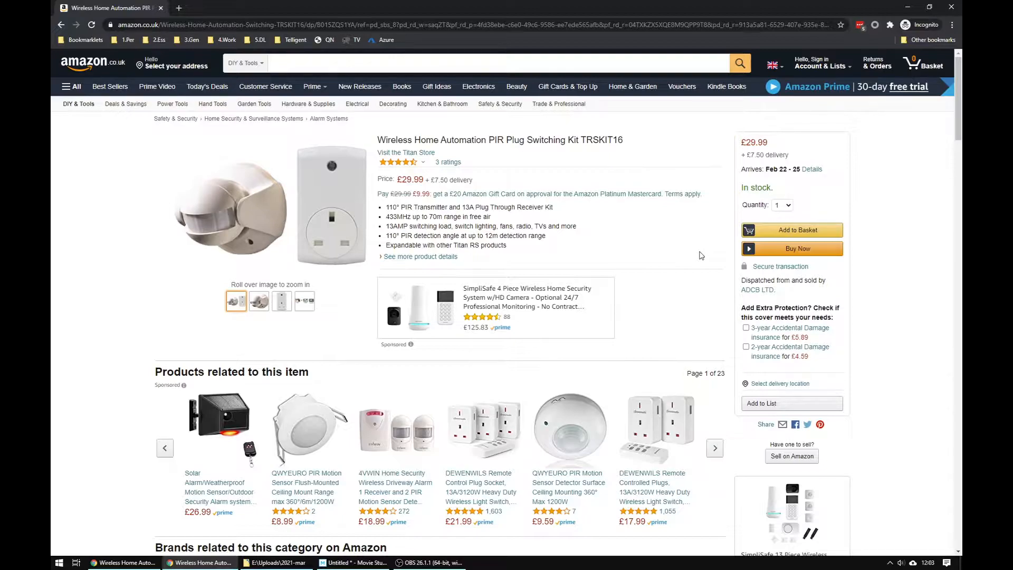
pyautogui.moveTo(250, 210)
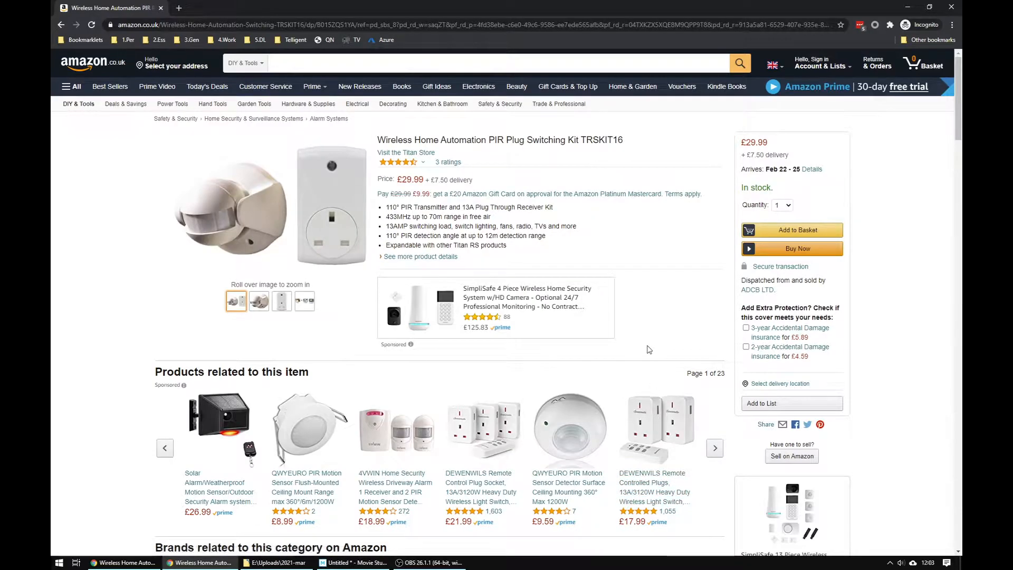
pyautogui.scroll(-3)
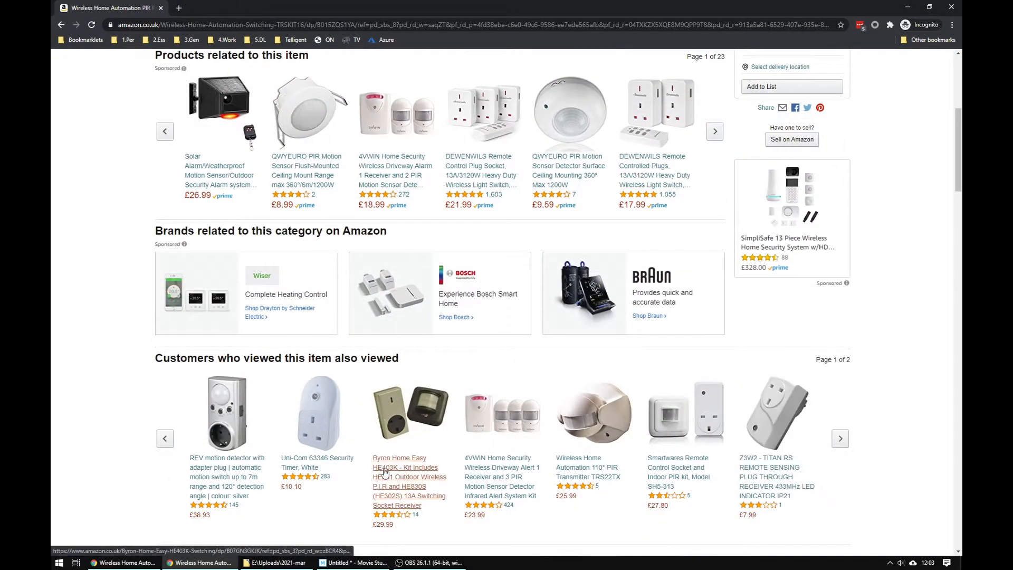
pyautogui.click(405, 467)
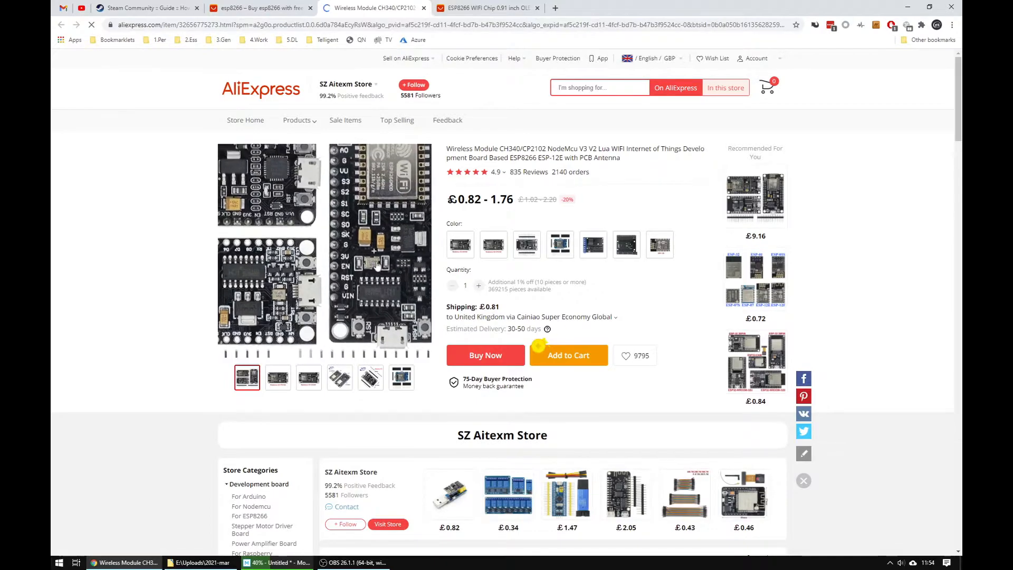
# Compare the NodeMcu V3 CH340, V2 CP2102 and unsoldered V3 variants, then switch to the oledPingAzure Arduino sketch.
pyautogui.click(460, 244)
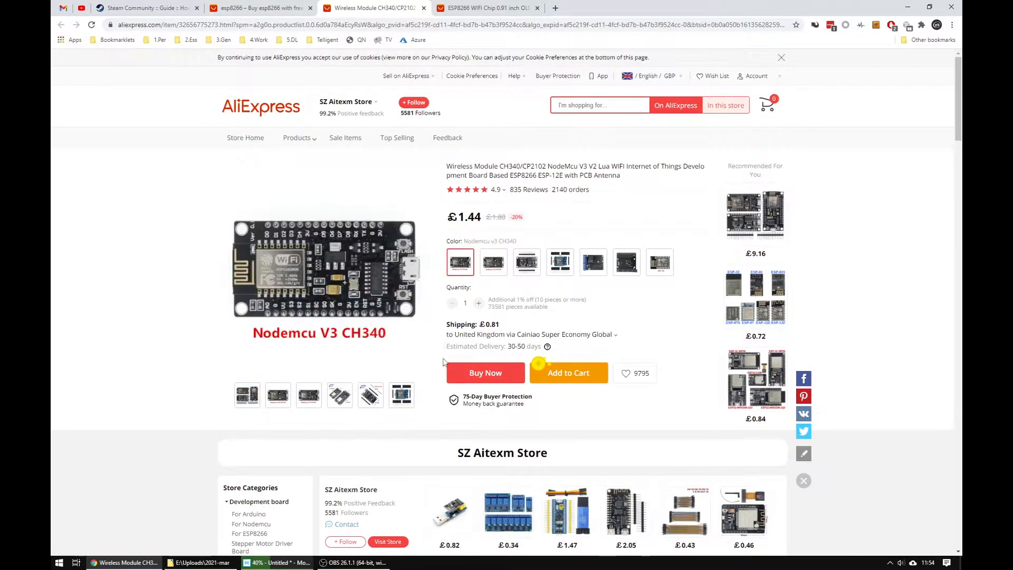
pyautogui.click(493, 262)
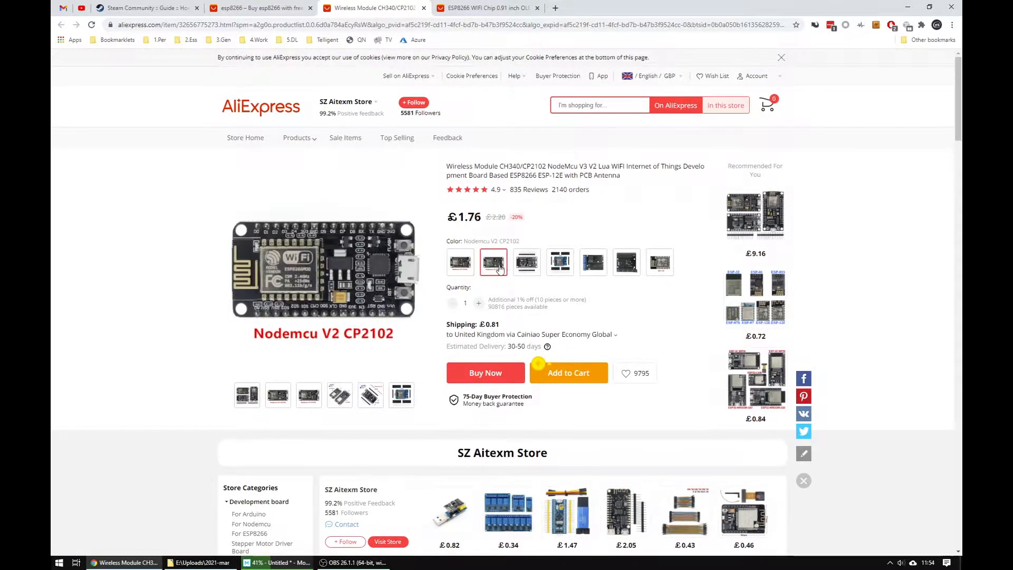
pyautogui.click(559, 261)
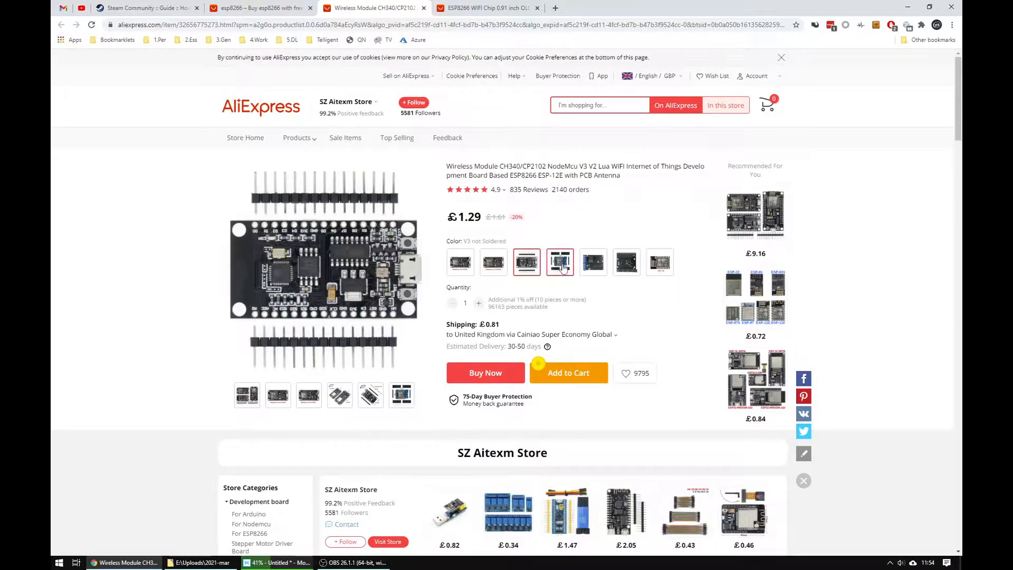
pyautogui.click(219, 563)
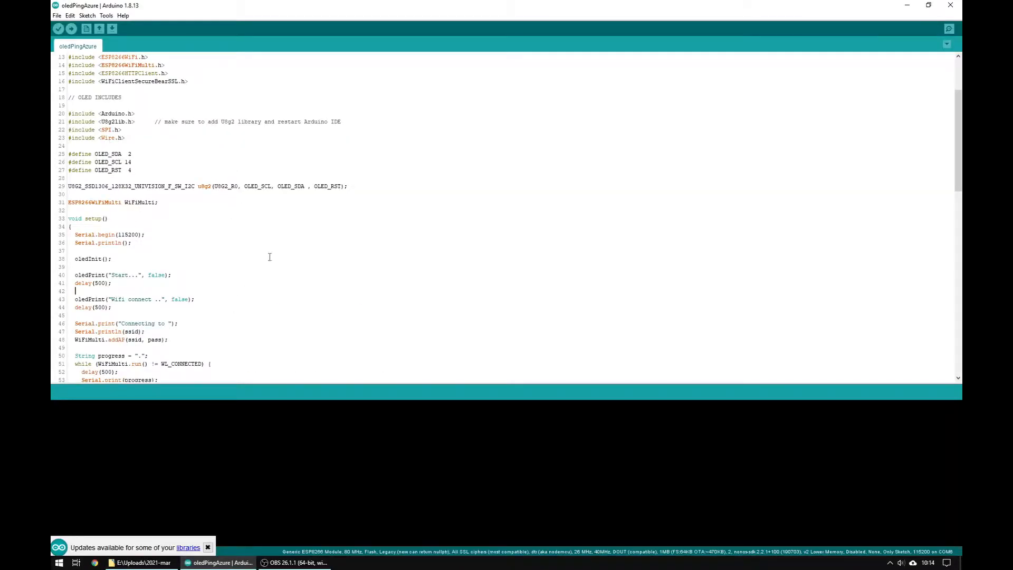
pyautogui.scroll(-3)
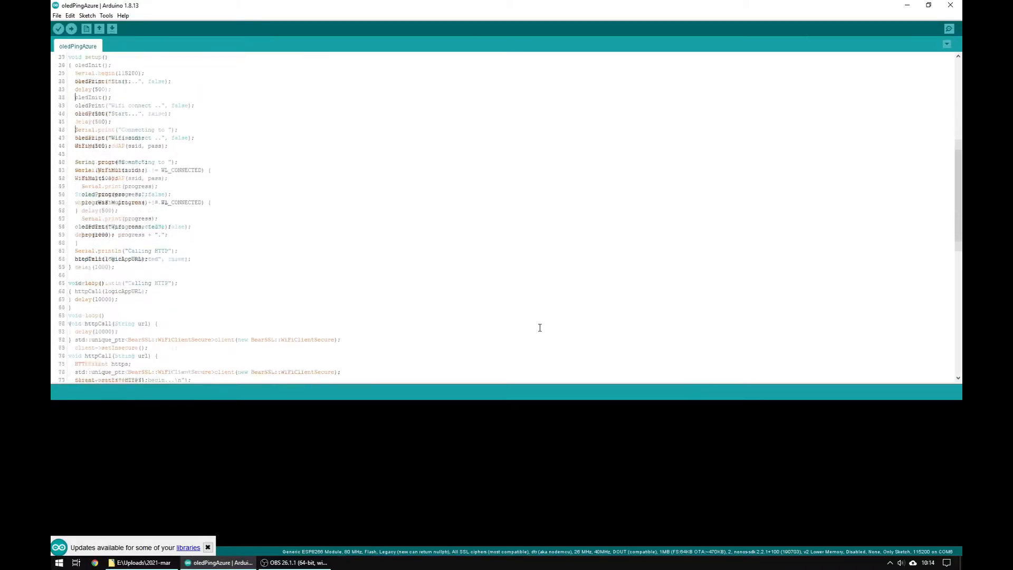
pyautogui.scroll(-3)
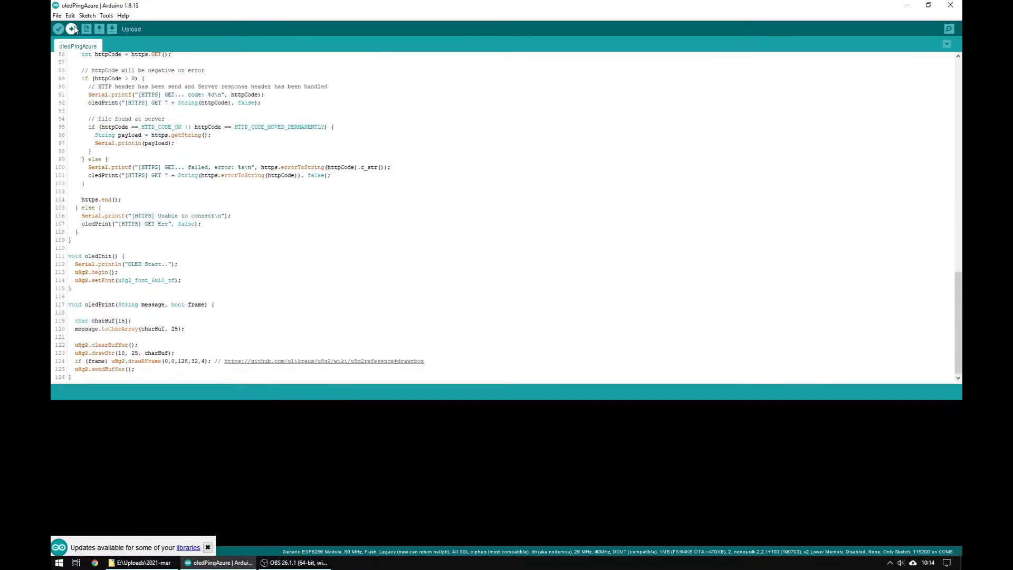
pyautogui.click(70, 28)
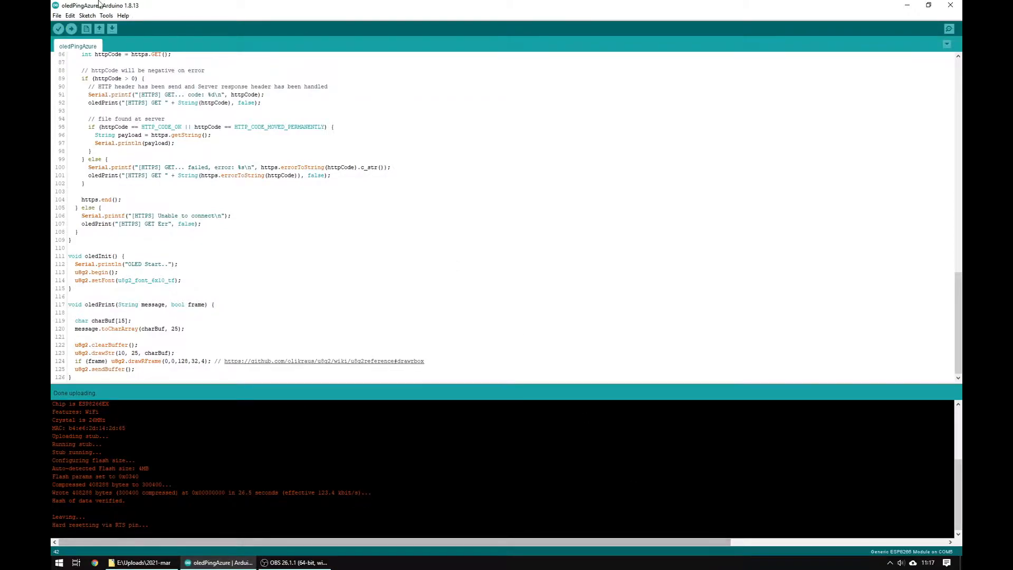
pyautogui.click(949, 28)
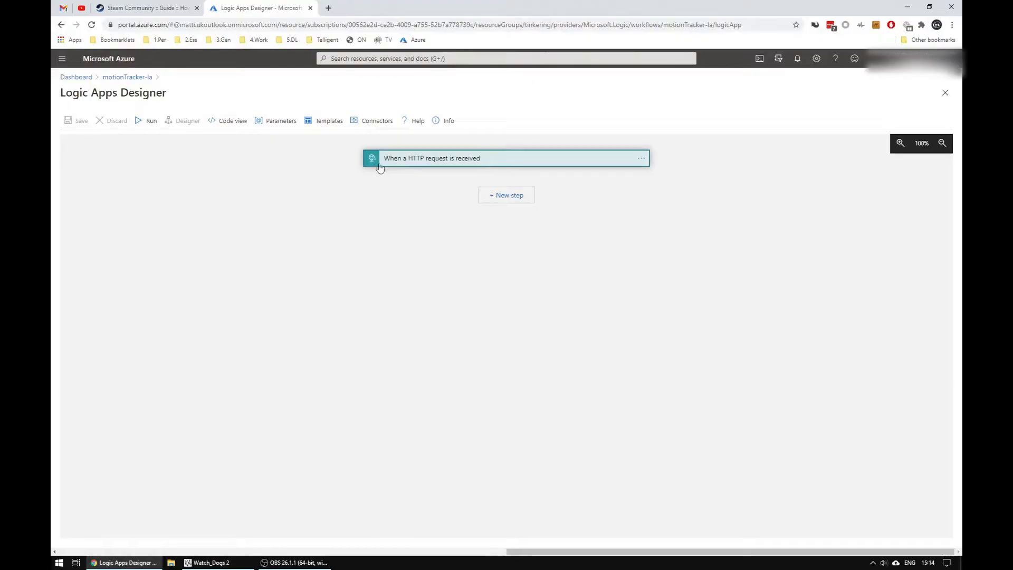
# Add a new step after the HTTP trigger and search 'stora' to reach Azure Blob Storage actions.
pyautogui.click(432, 157)
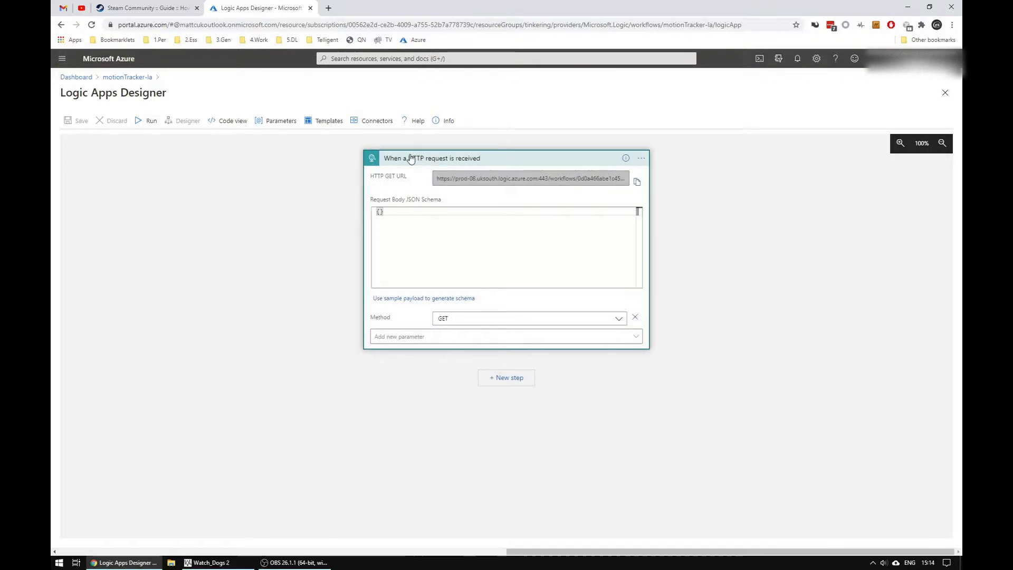
pyautogui.click(506, 378)
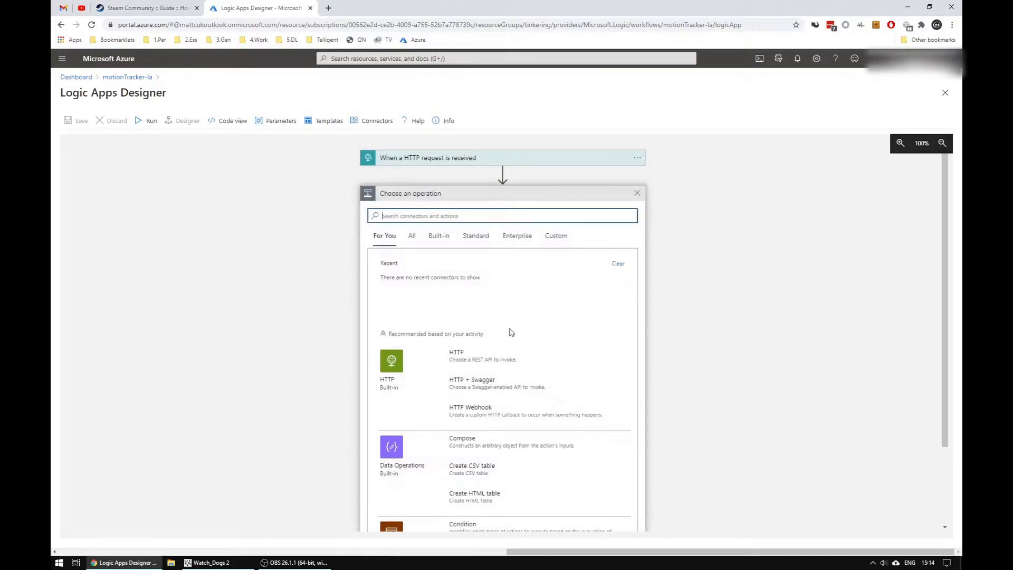
pyautogui.write('storage')
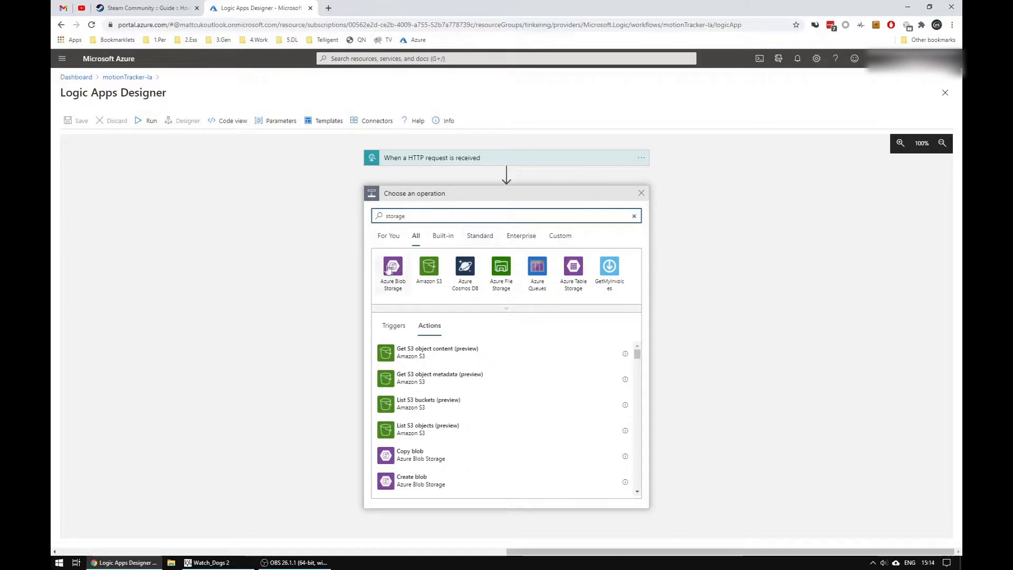
pyautogui.click(393, 267)
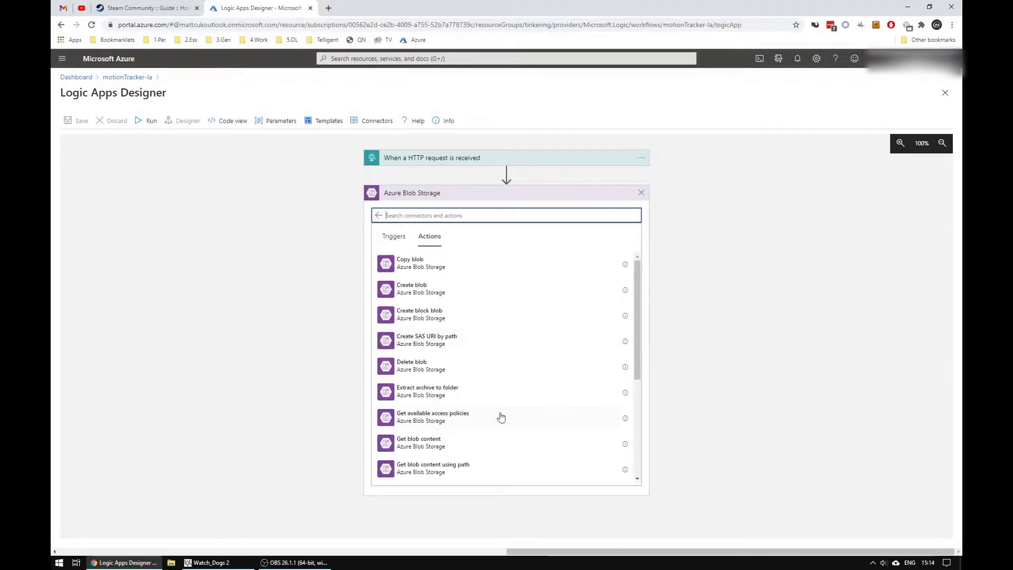
# Choose the Create blob action from the Azure Blob Storage list.
pyautogui.scroll(-3)
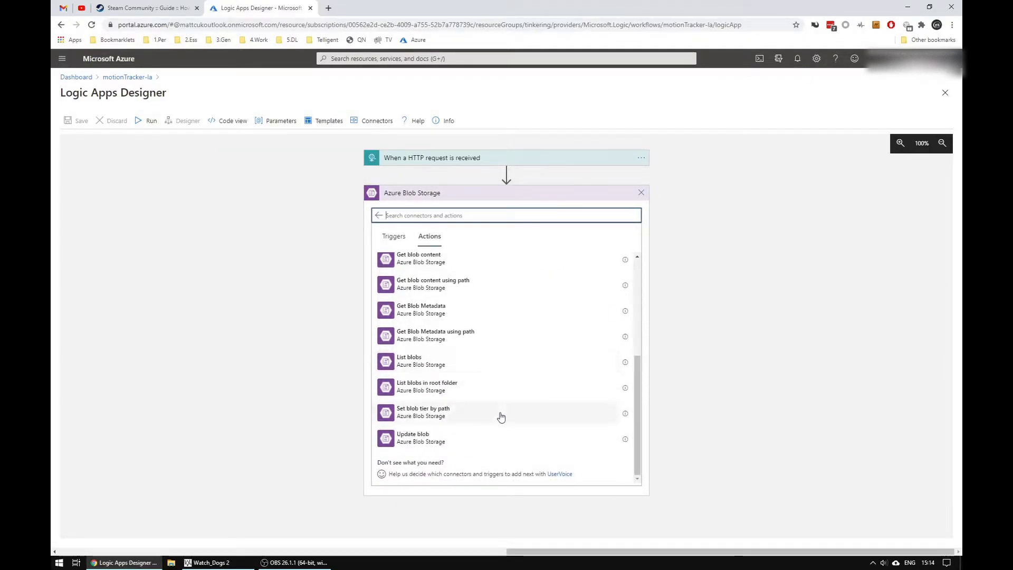
pyautogui.scroll(3)
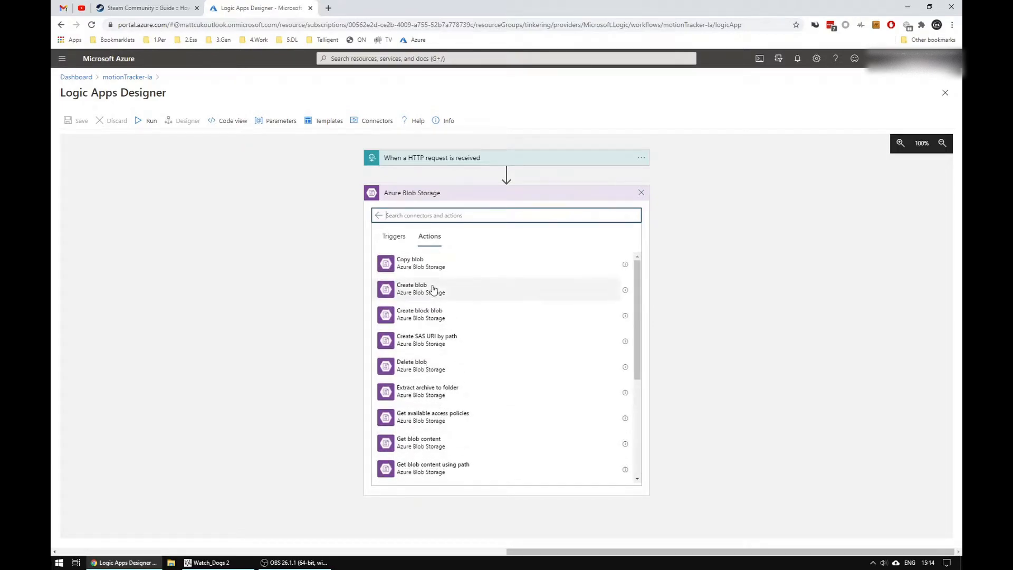
pyautogui.click(411, 289)
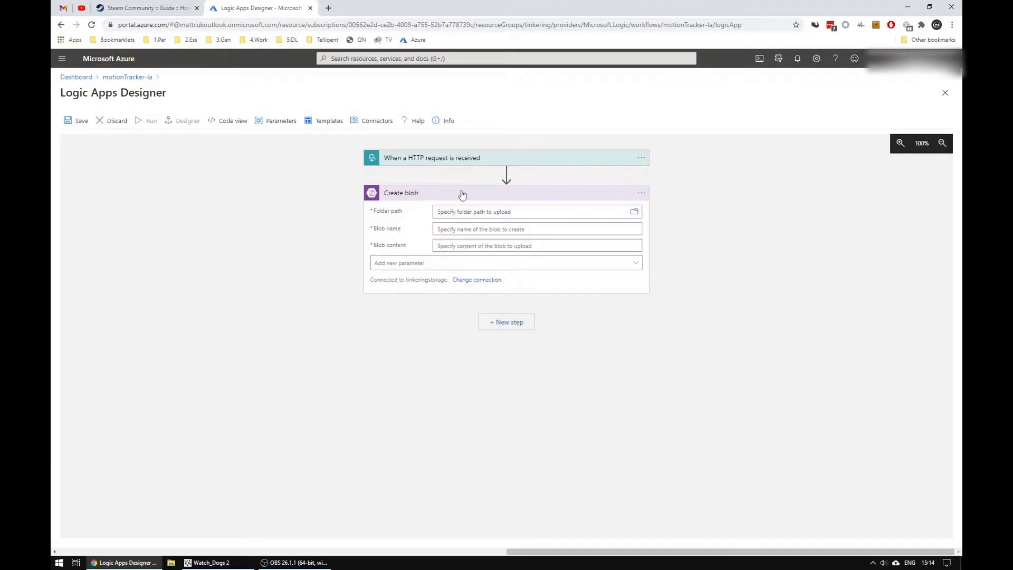
# Fill Create blob with folder /general, name event.txt, content placeholder, and save the logic app.
pyautogui.click(533, 211)
pyautogui.write('/general')
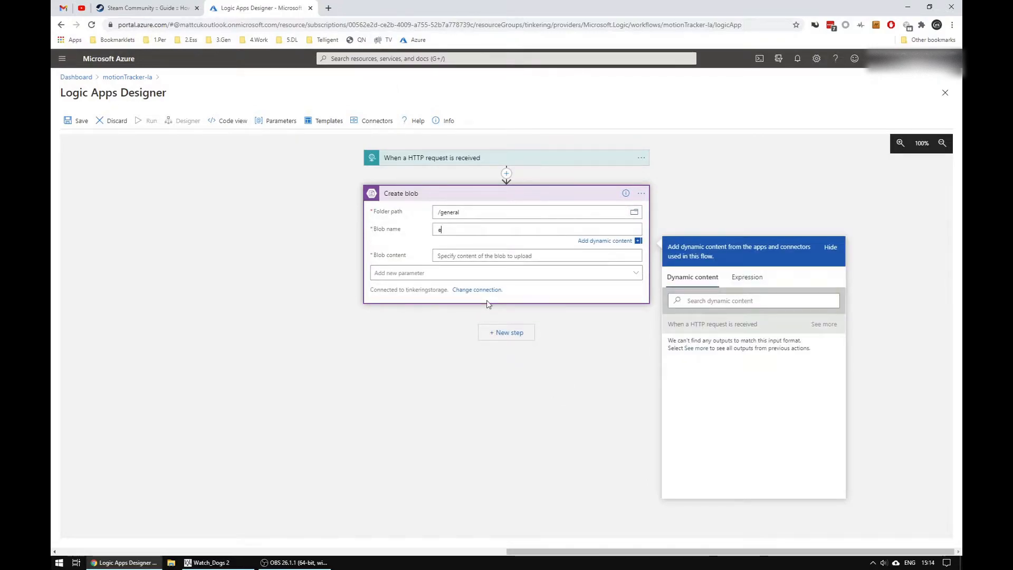
pyautogui.write('vent')
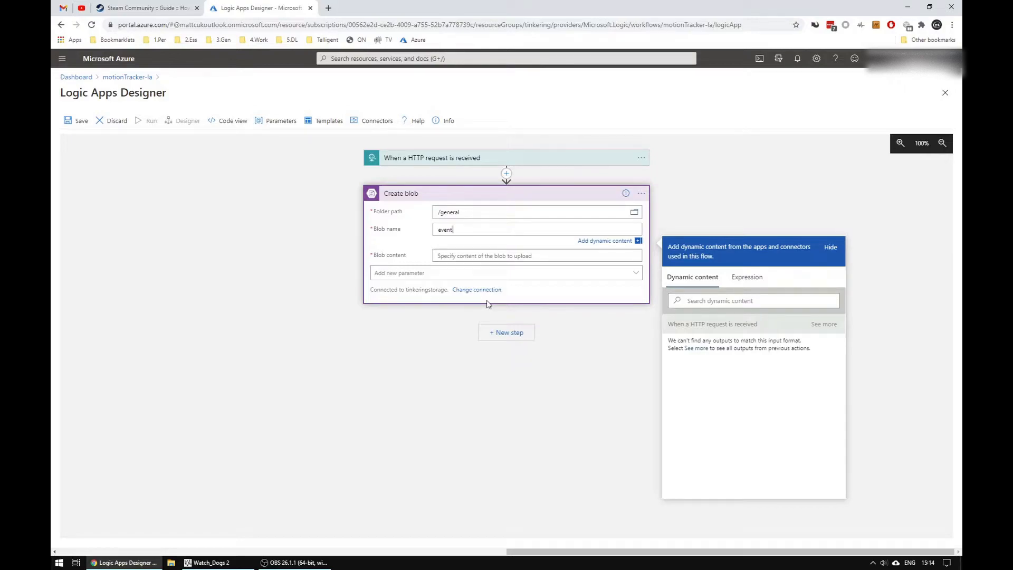
pyautogui.write('.txt')
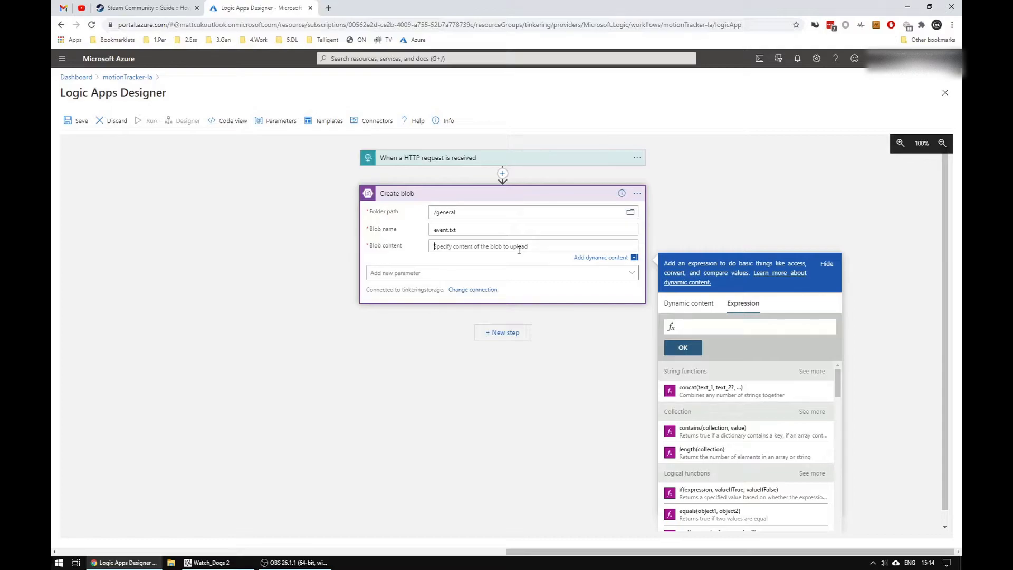
pyautogui.write('placeholder')
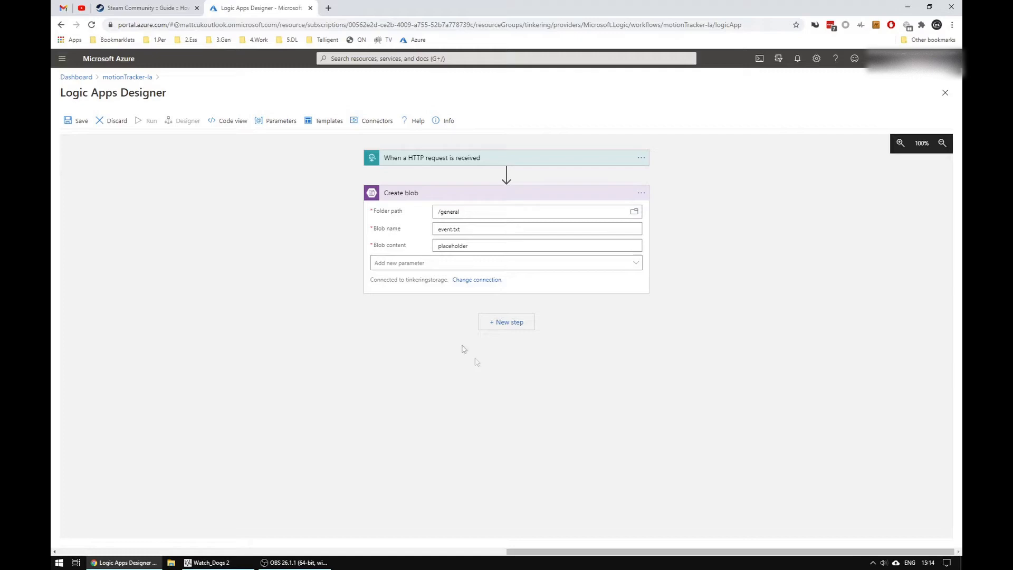
pyautogui.moveTo(165, 213)
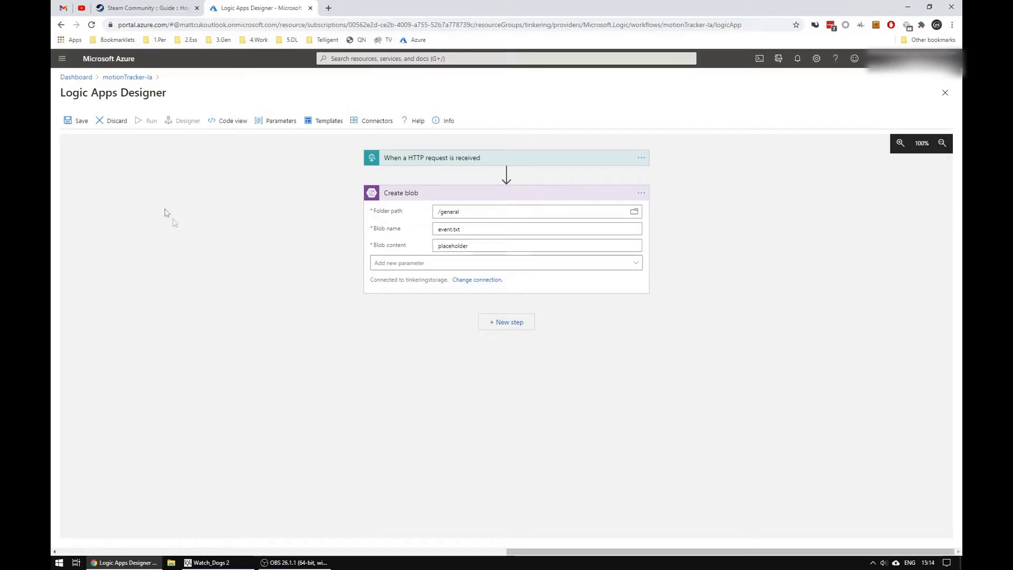
pyautogui.click(76, 121)
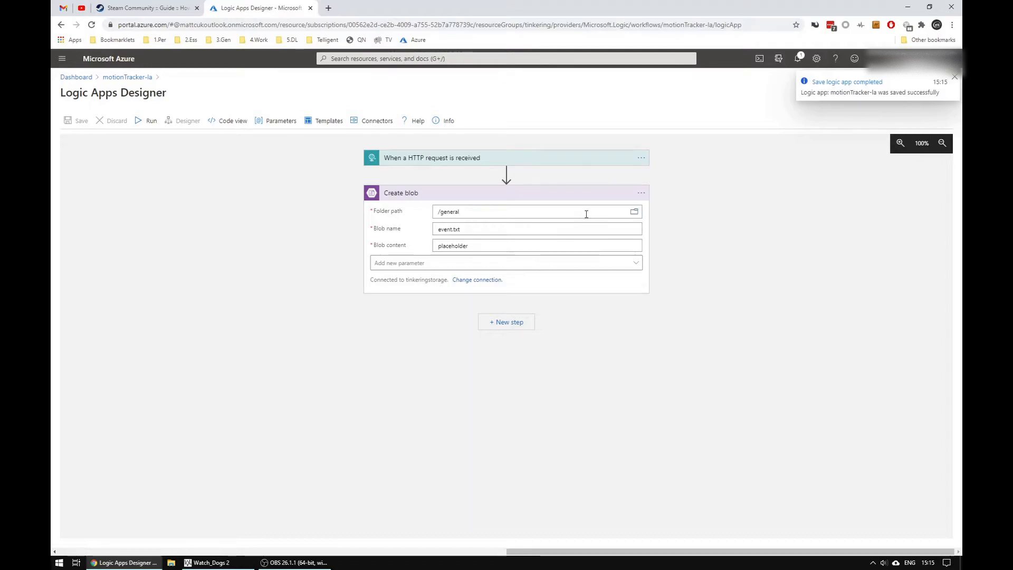
# Start a new step and browse the full list of Standard connectors.
pyautogui.click(505, 322)
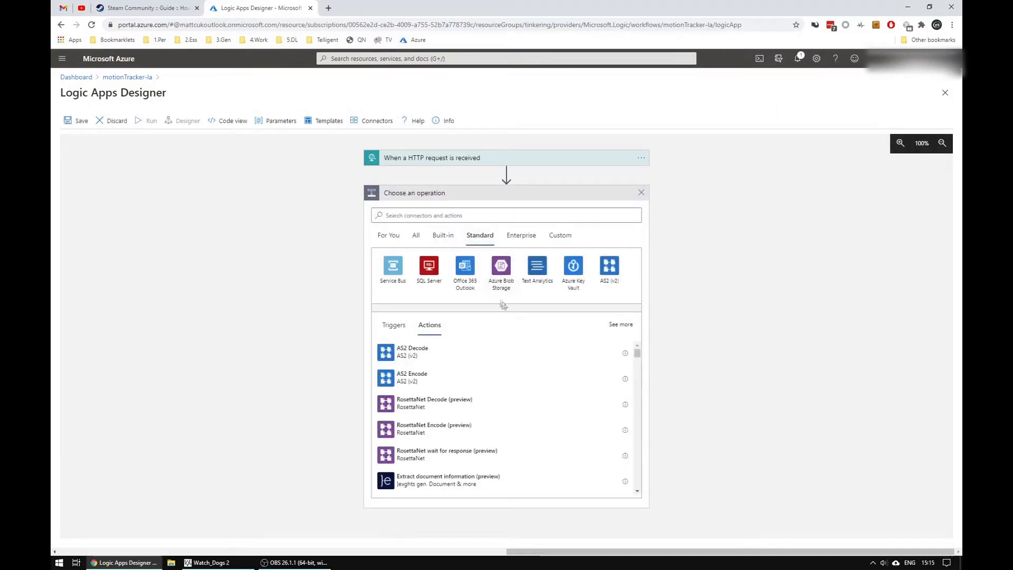
pyautogui.click(619, 324)
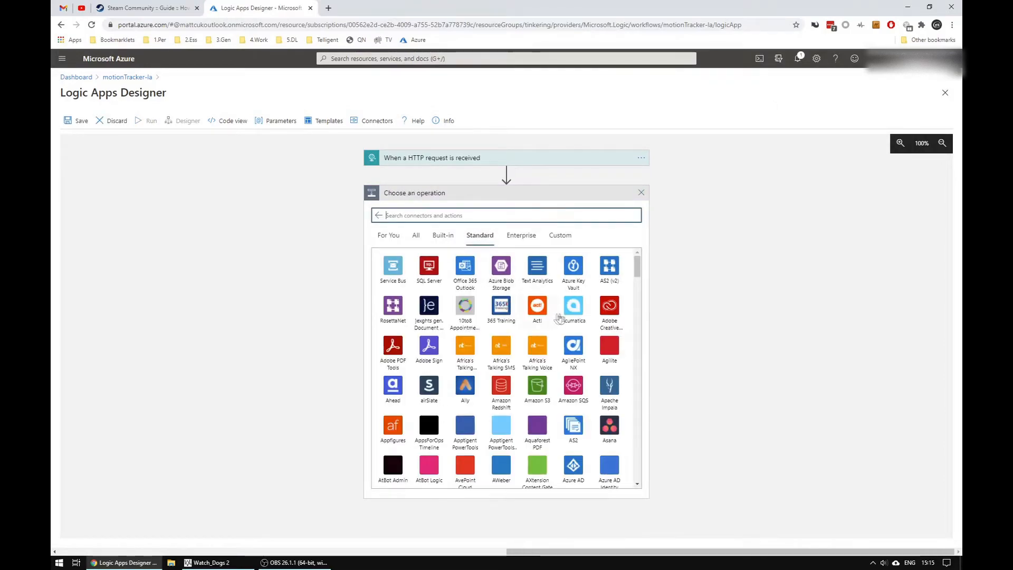
pyautogui.scroll(-3)
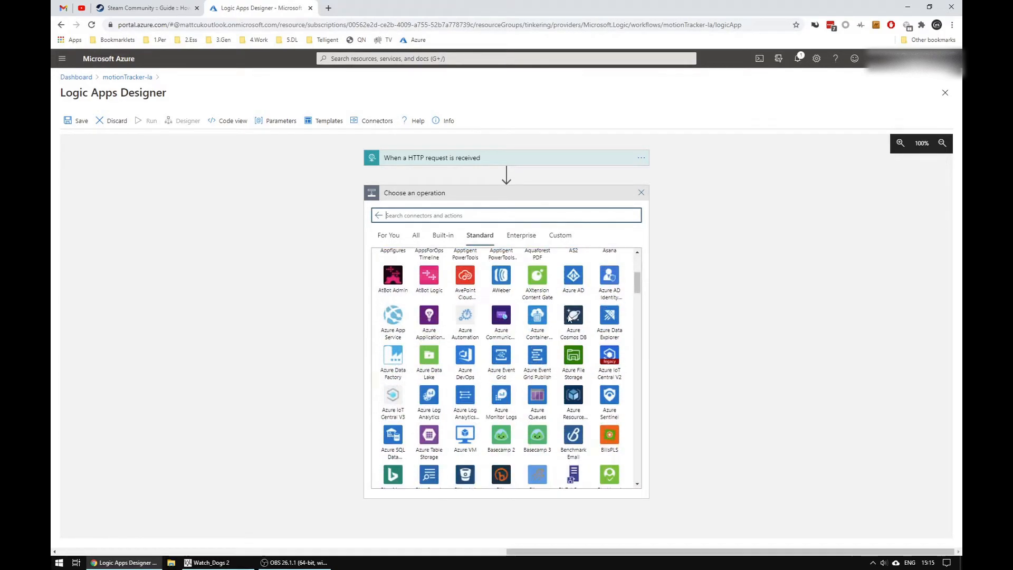
pyautogui.scroll(-3)
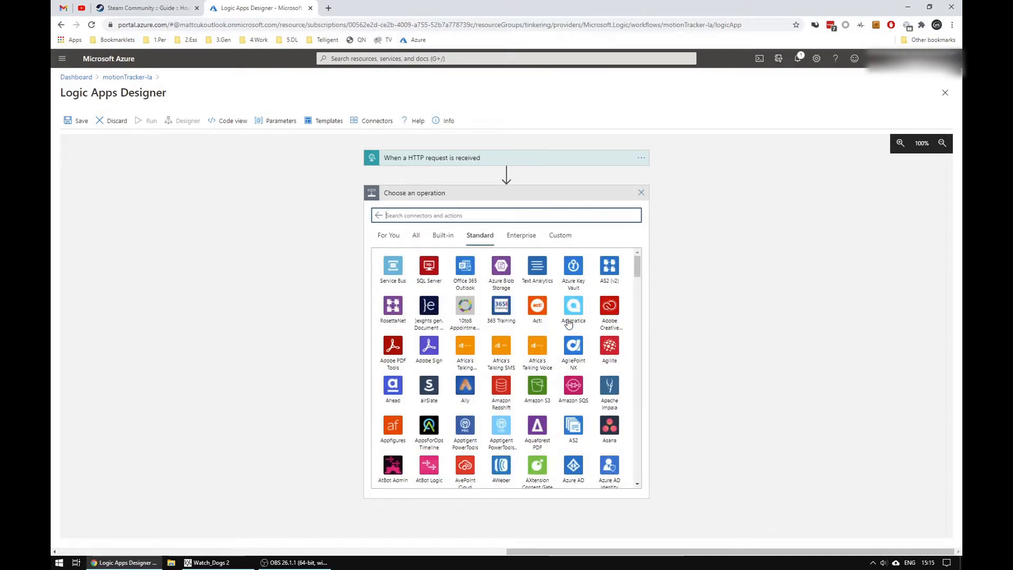
pyautogui.moveTo(442, 234)
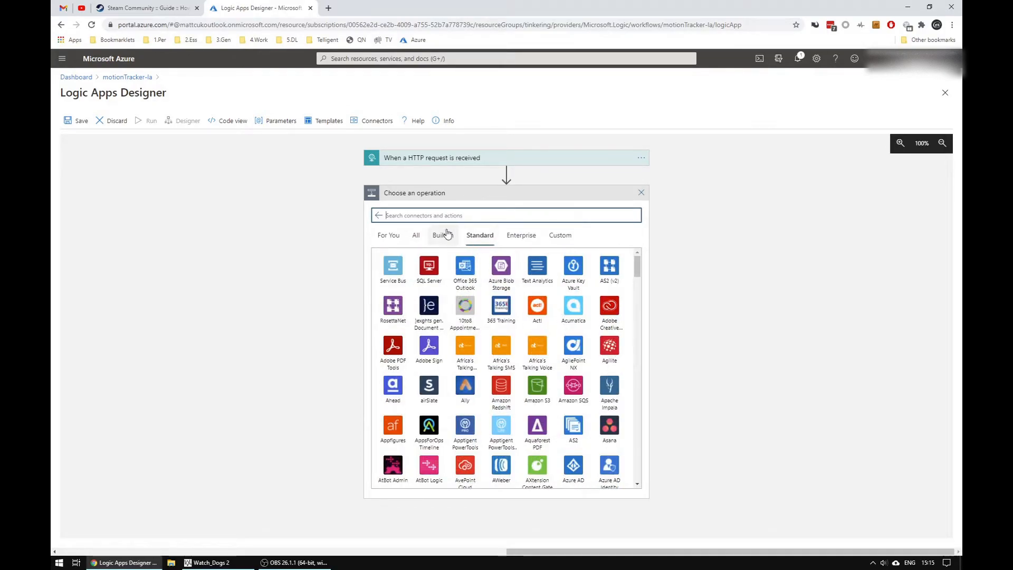
# Switch the connector catalogue to Built-in, then move to another Chrome tab.
pyautogui.click(442, 234)
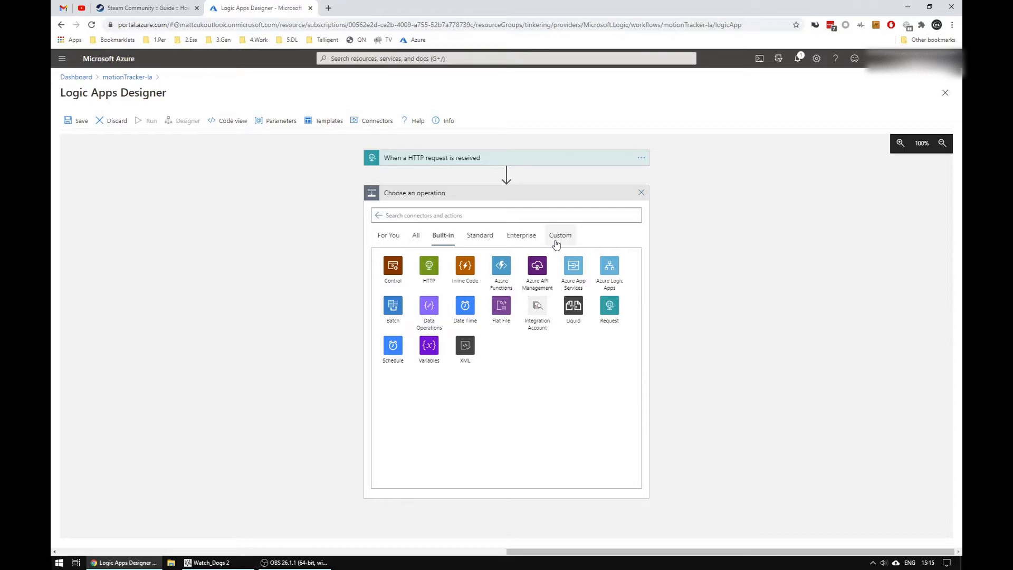
pyautogui.click(259, 8)
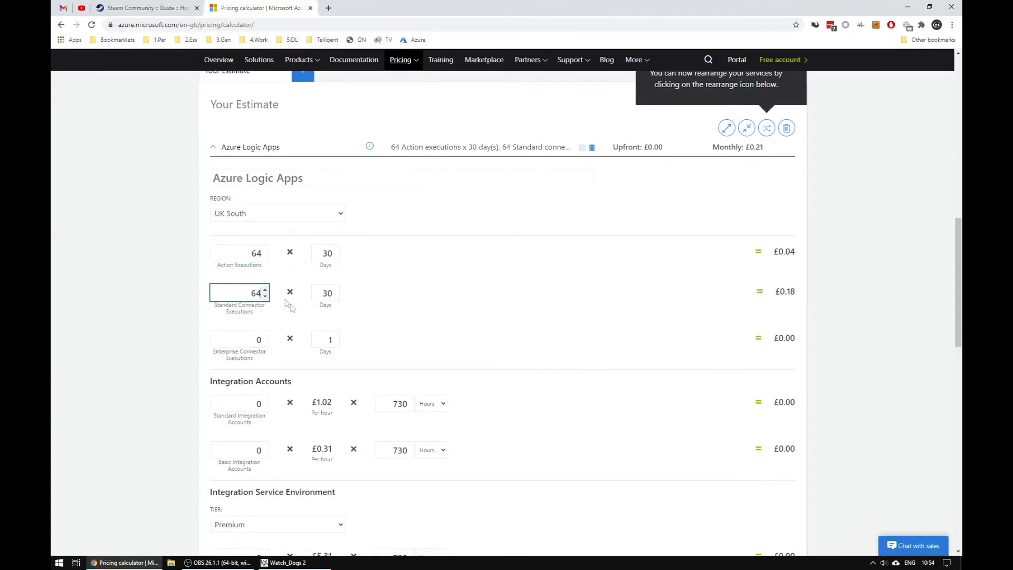
pyautogui.click(325, 252)
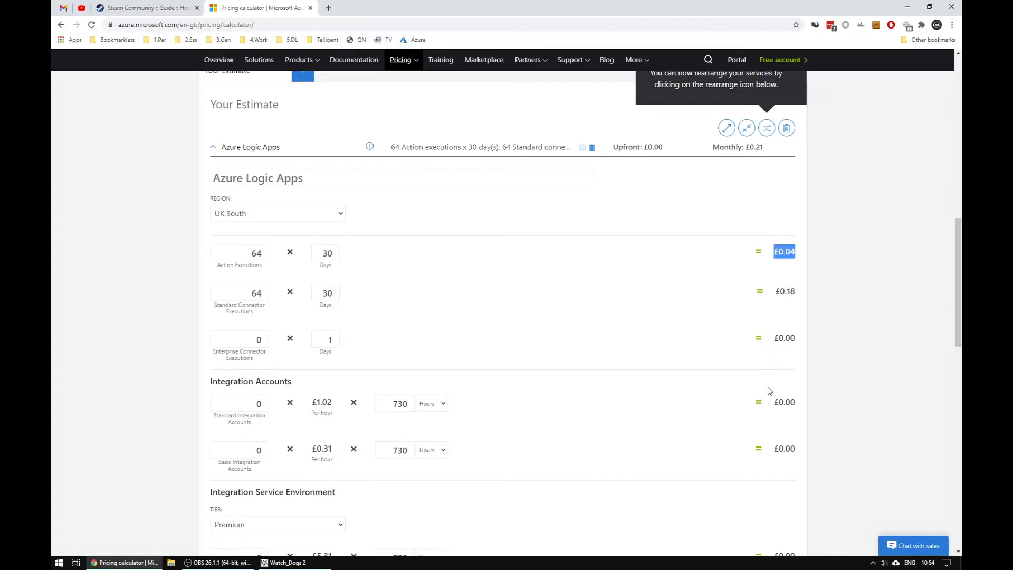
pyautogui.scroll(-3)
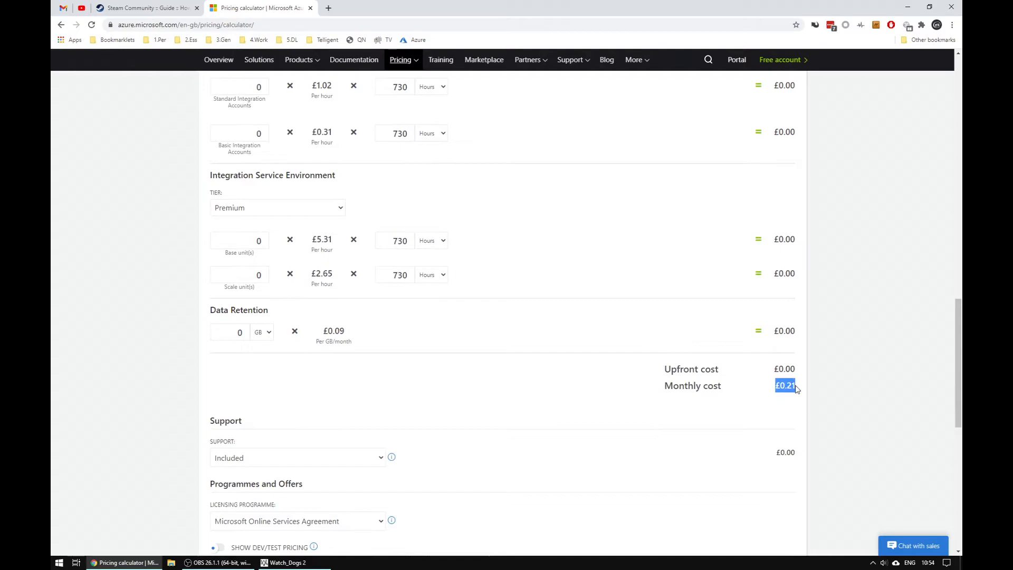